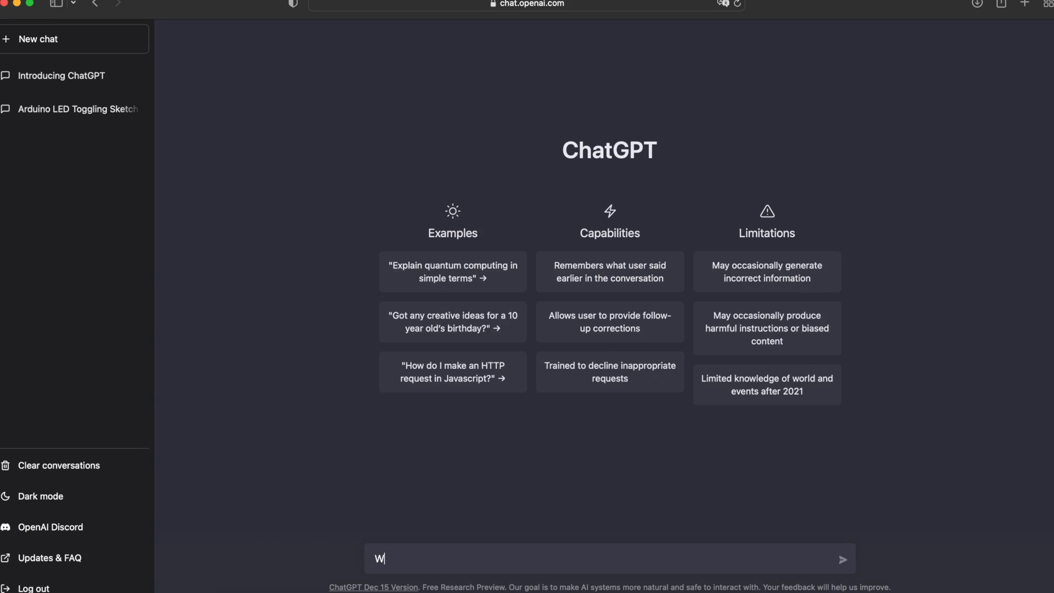
Step: Send the prompt: write an Arduino program that plays "Smoke on the Water" through a buzzer on pin 10
text(rite an Arduino program that pla)
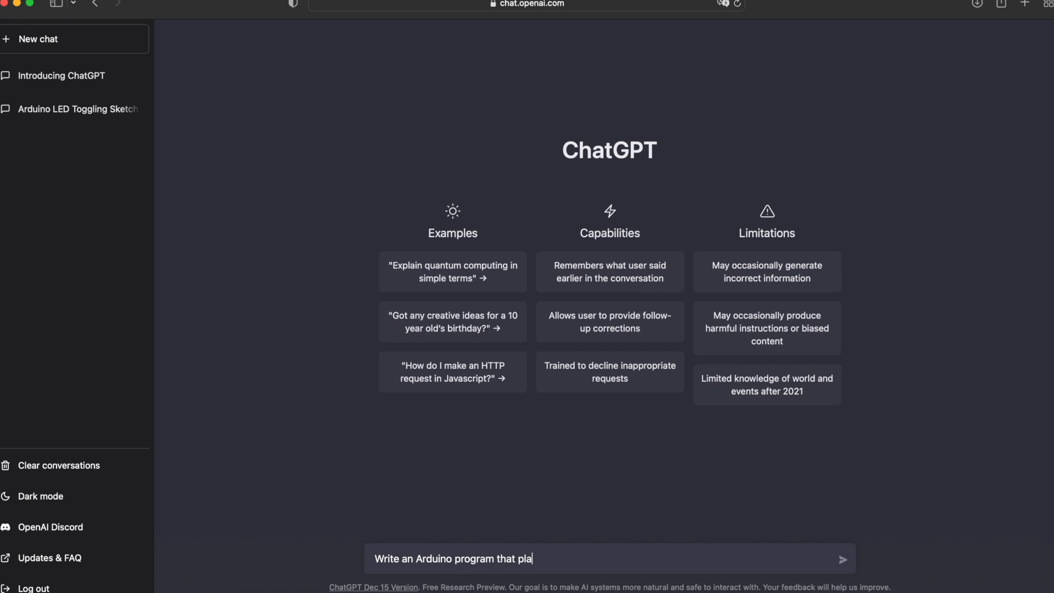
text(ys "Smoke on the Water)
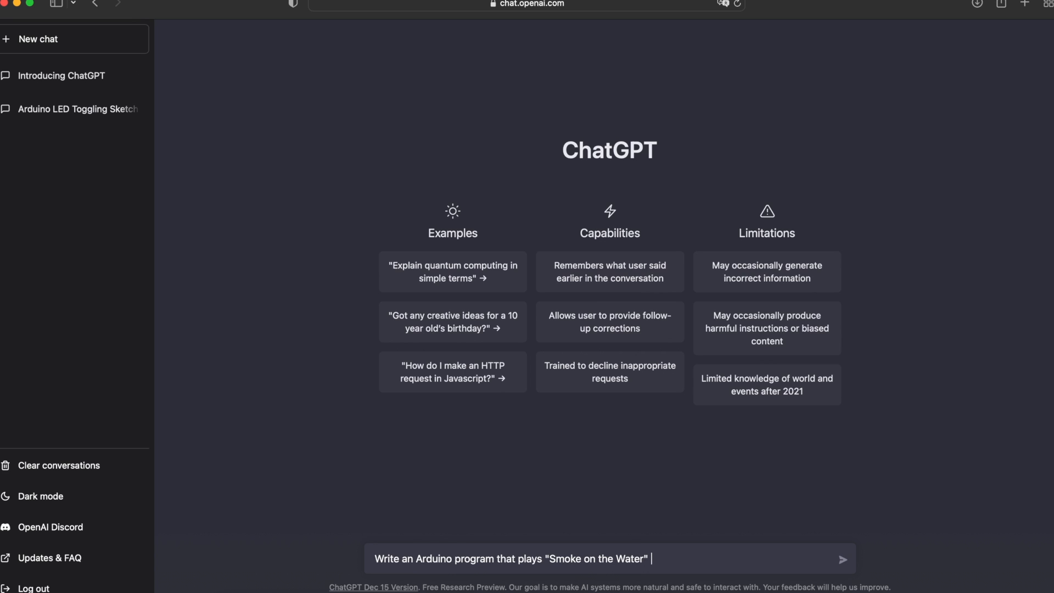
text(through a buzzer in)
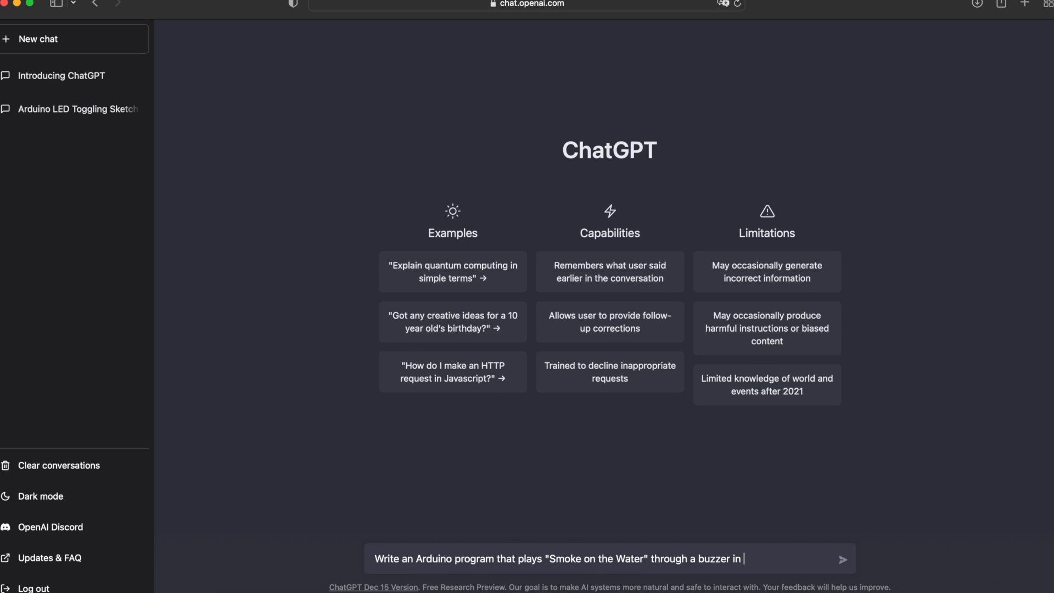
click(842, 559)
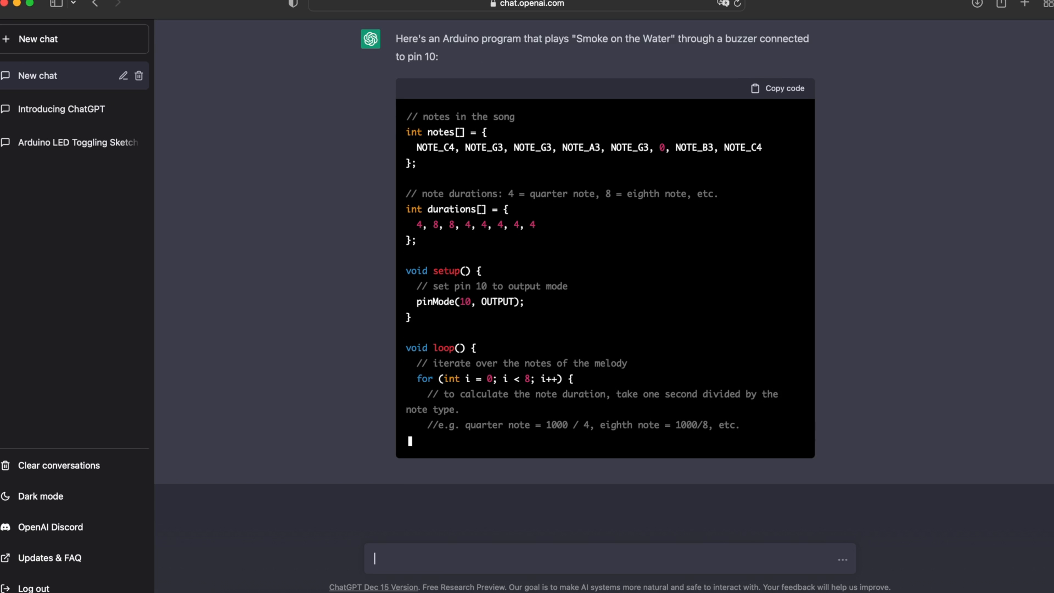
Step: Scroll through ChatGPT's generated Smoke on the Water buzzer code
scroll(down, 3)
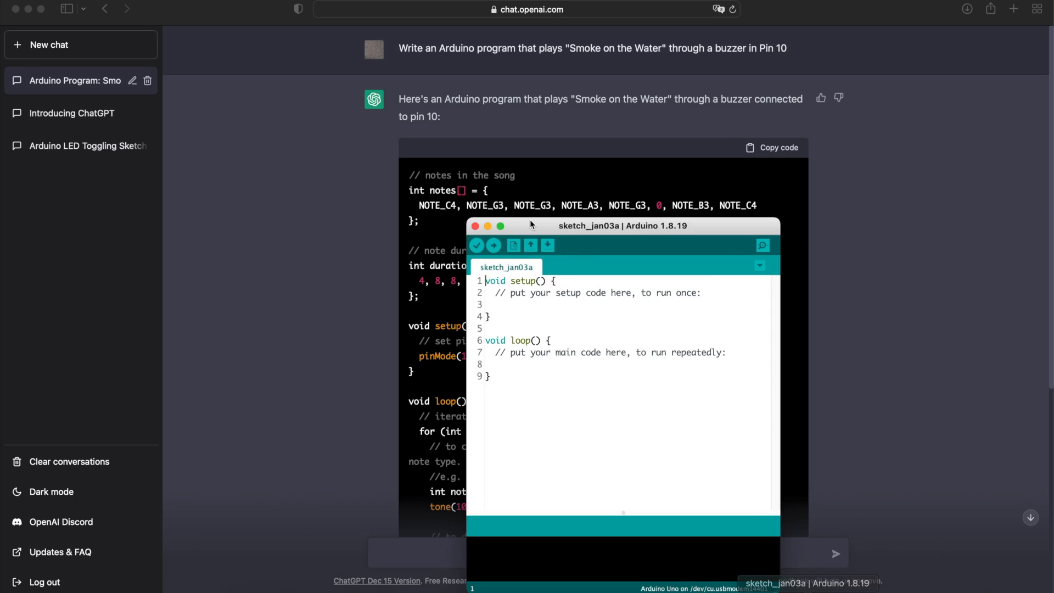
Step: Paste the Smoke on the Water code into the sketch with #include <pitches.h> at the top
click(500, 225)
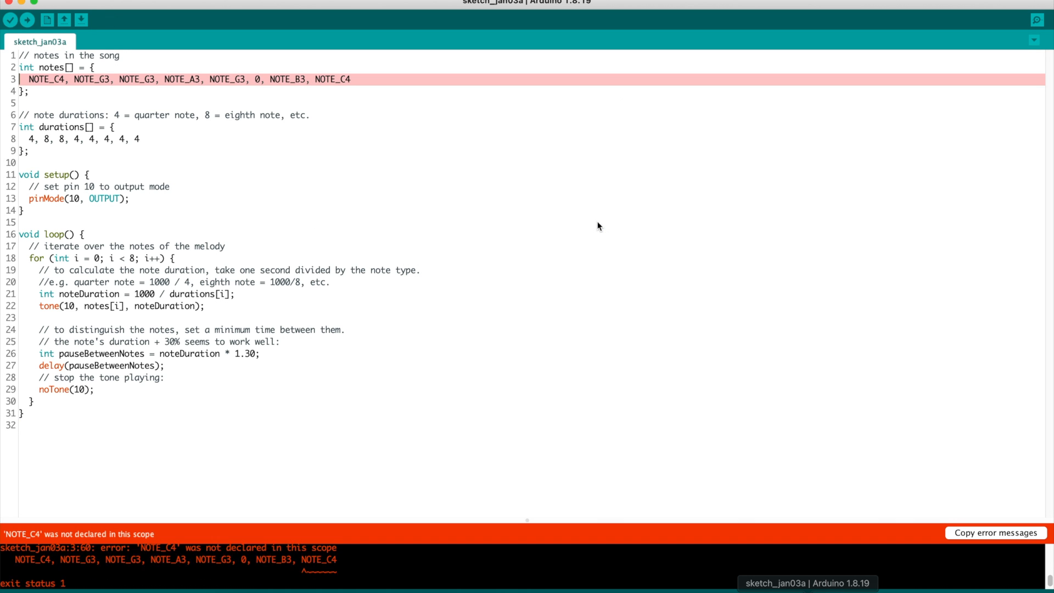
text(#include <pit>)
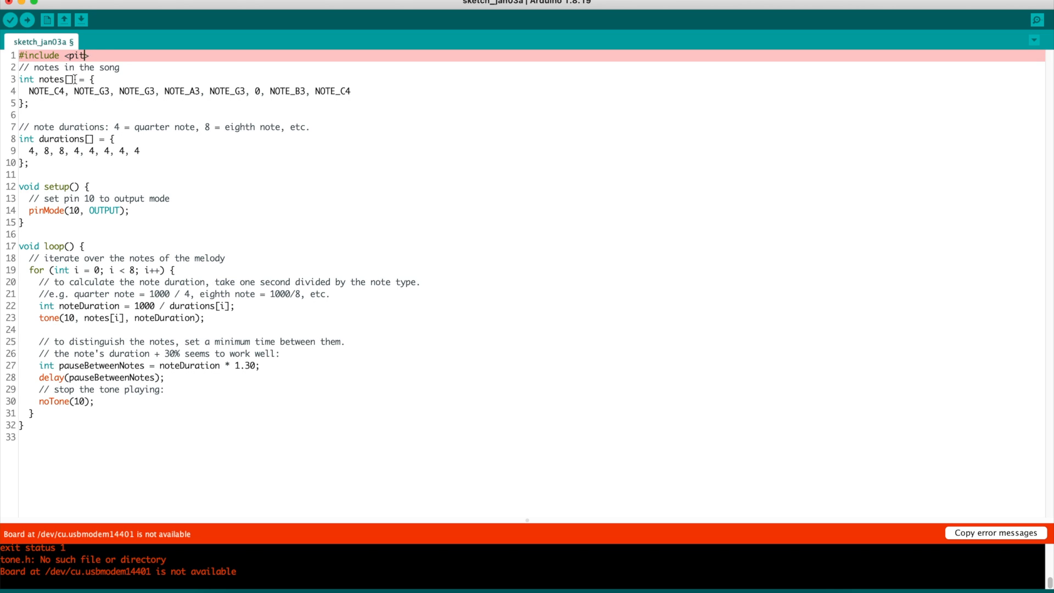
Step: Confirm Arduino Uno as the target board and upload the sketch
click(10, 19)
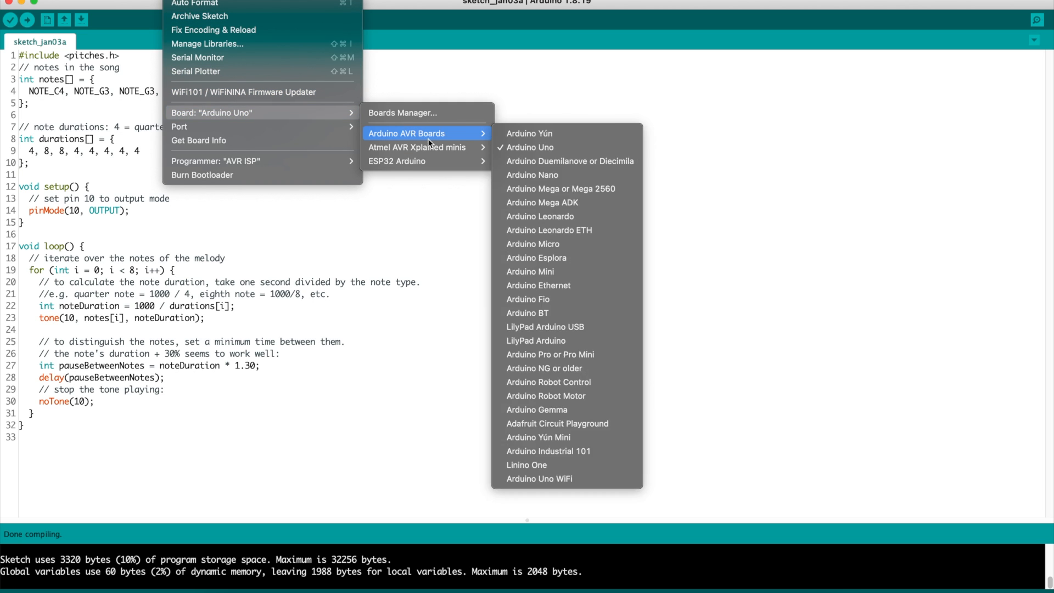
click(28, 20)
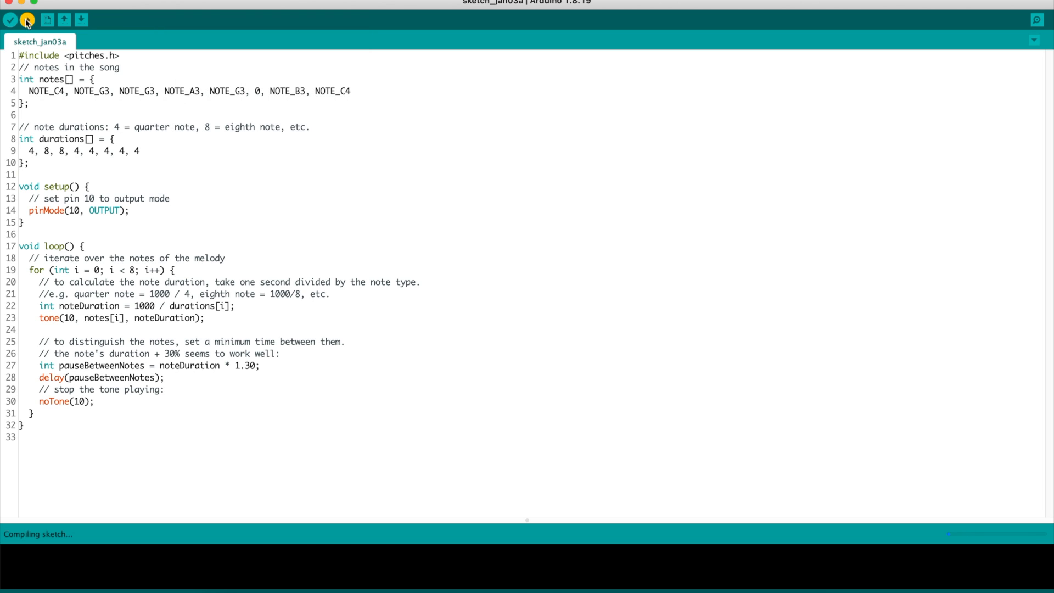
click(26, 19)
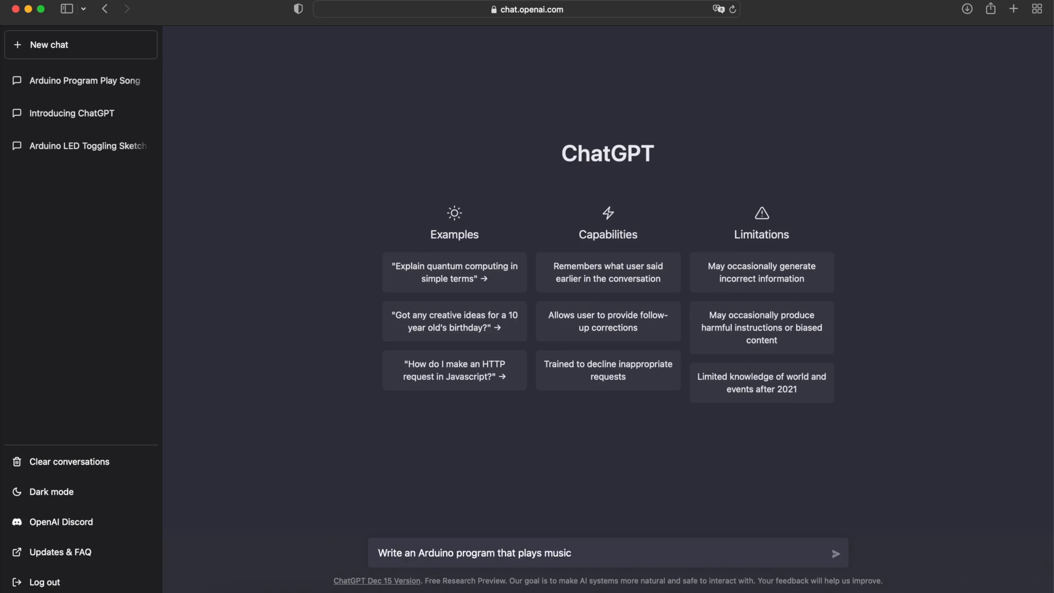
Step: Request an Arduino program playing music through a buzzer on pin 10 and review the Twinkle Twinkle code
text(through a buzzer on Pin)
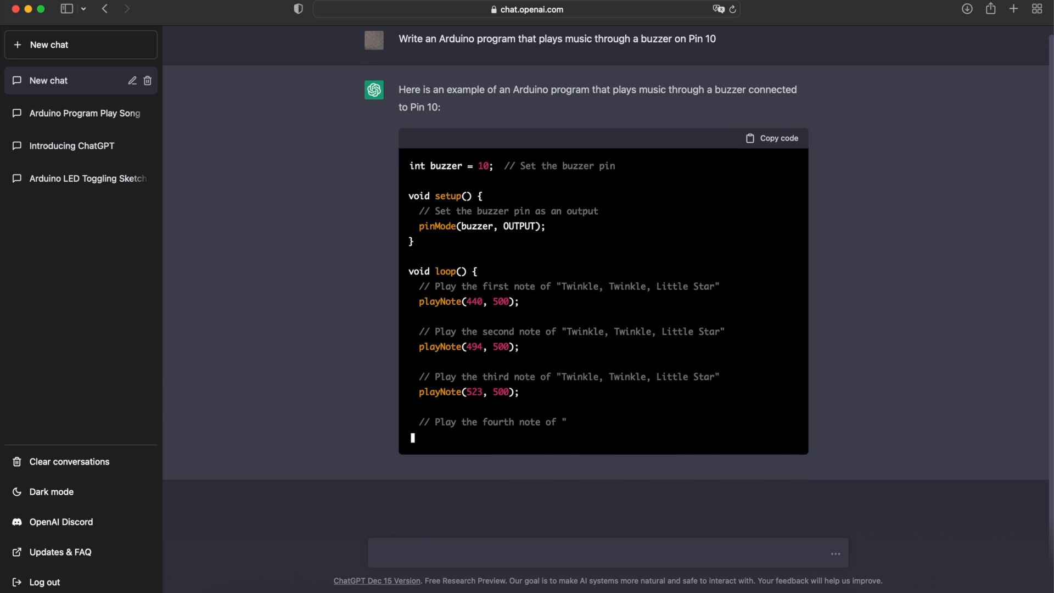
scroll(down, 3)
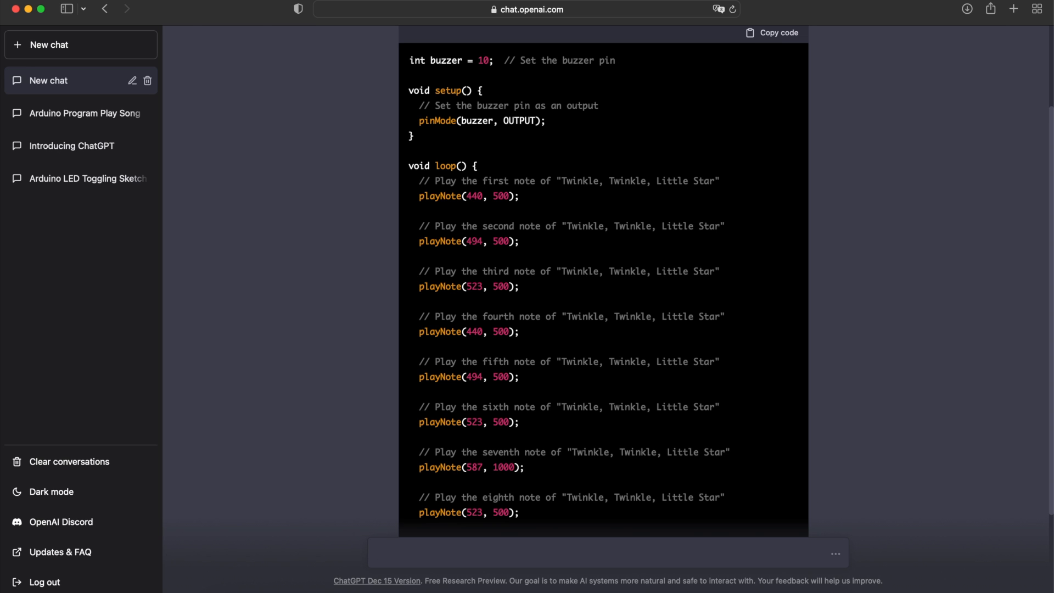
scroll(down, 3)
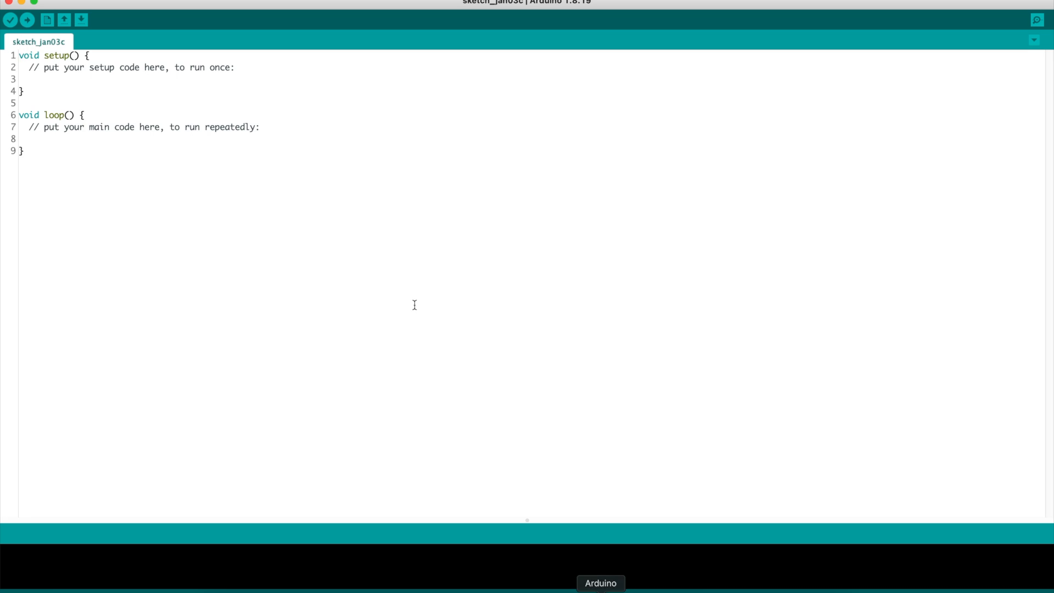
Step: Start a new blank Arduino sketch for the Twinkle Twinkle code
click(10, 20)
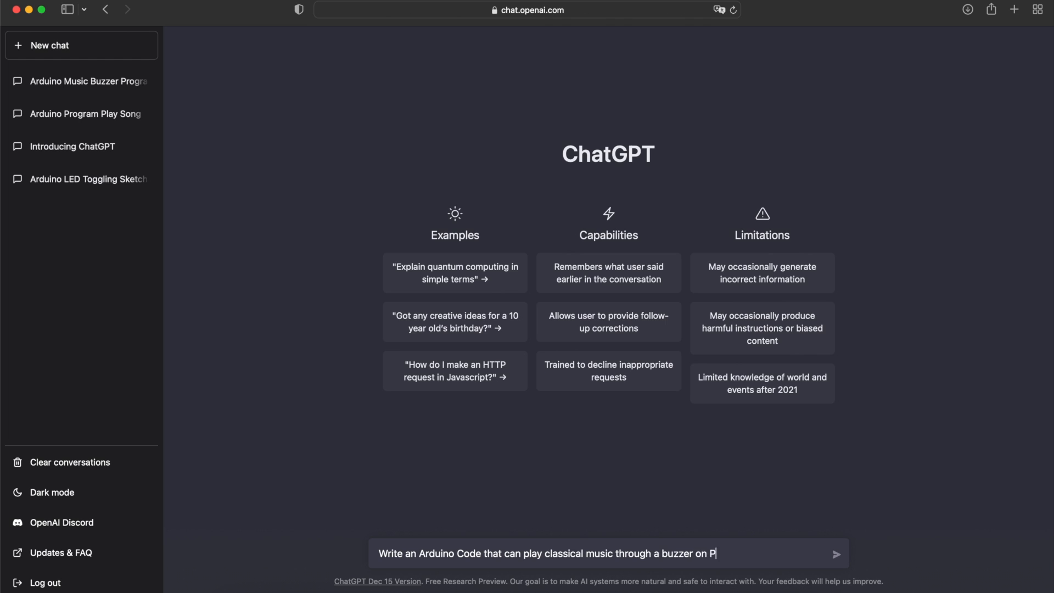
Step: Send the classical music request and copy ChatGPT's Ode to Joy buzzer code for pin 10
click(836, 554)
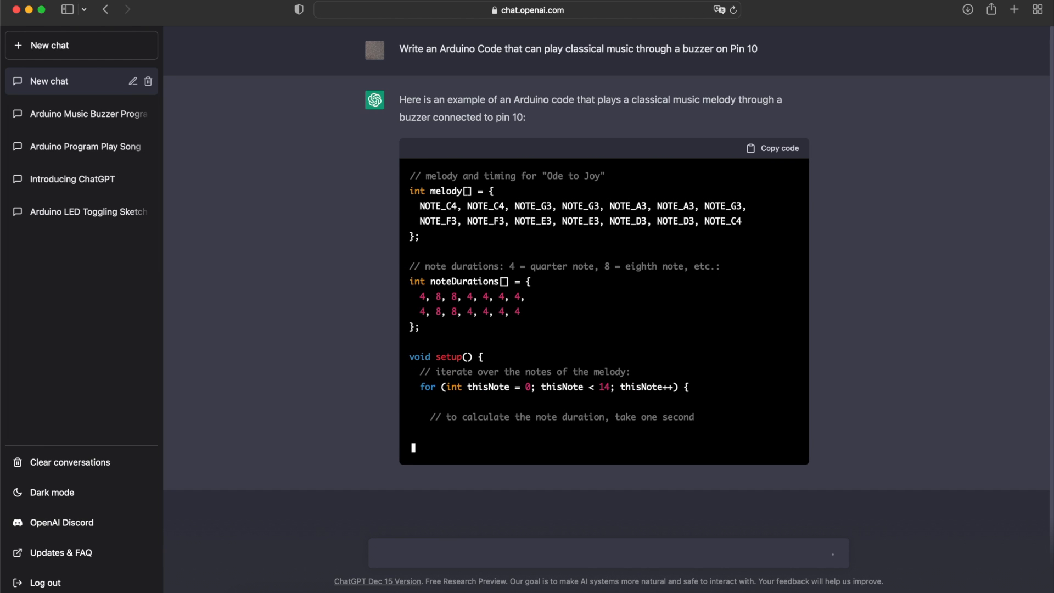
scroll(down, 3)
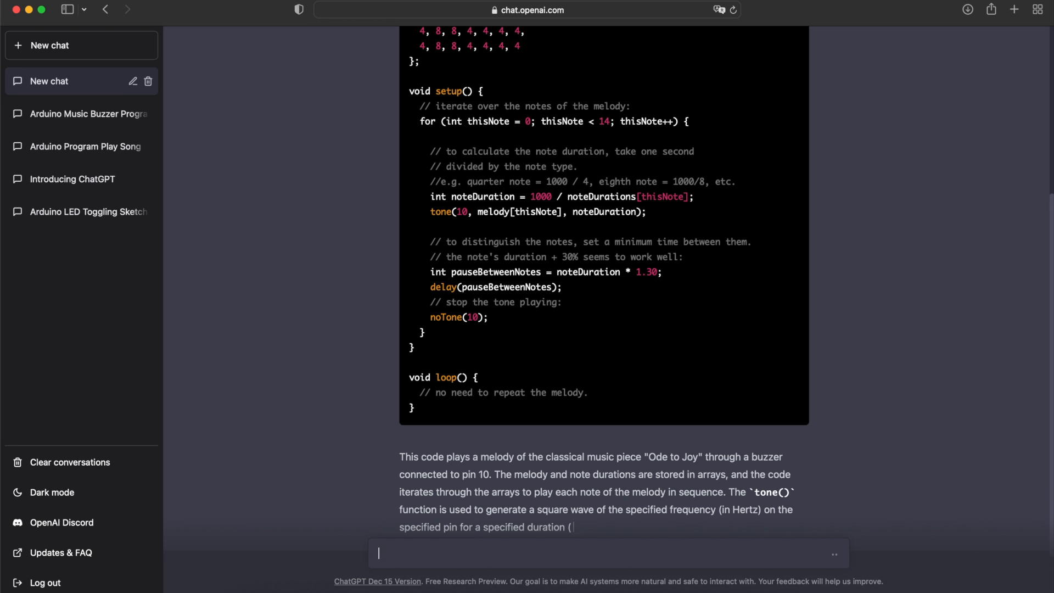
click(780, 148)
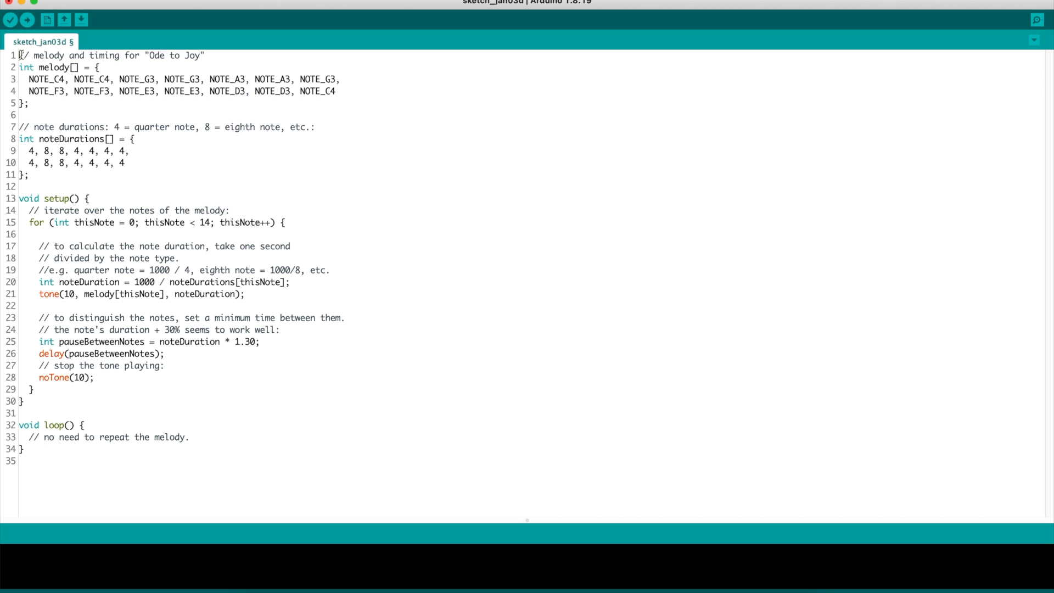
Step: Paste the Ode to Joy code into a new sketch with #include <pitches.h> at the top
text(#include <pitches.h>)
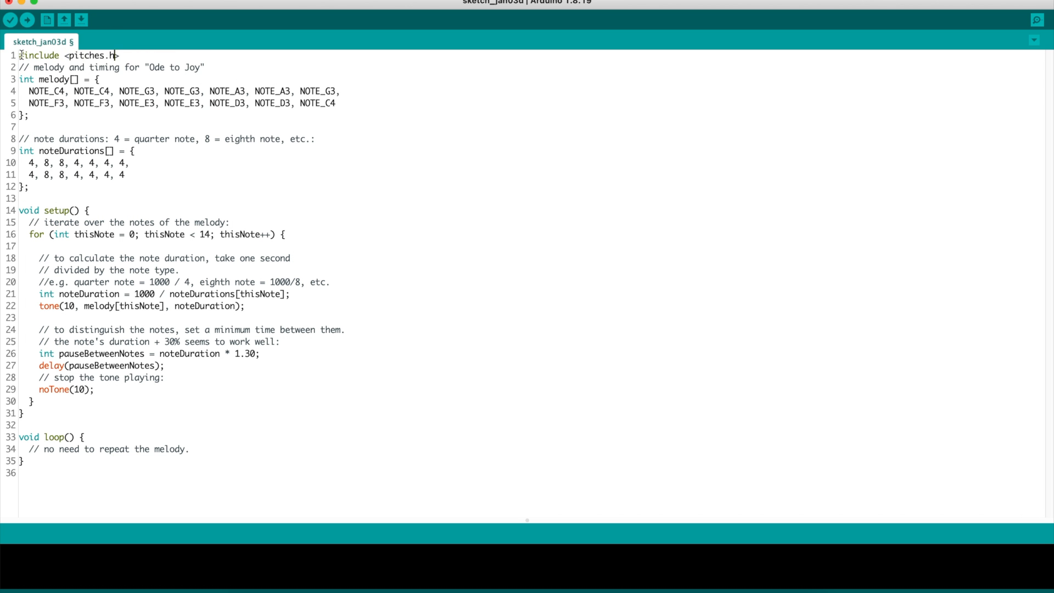